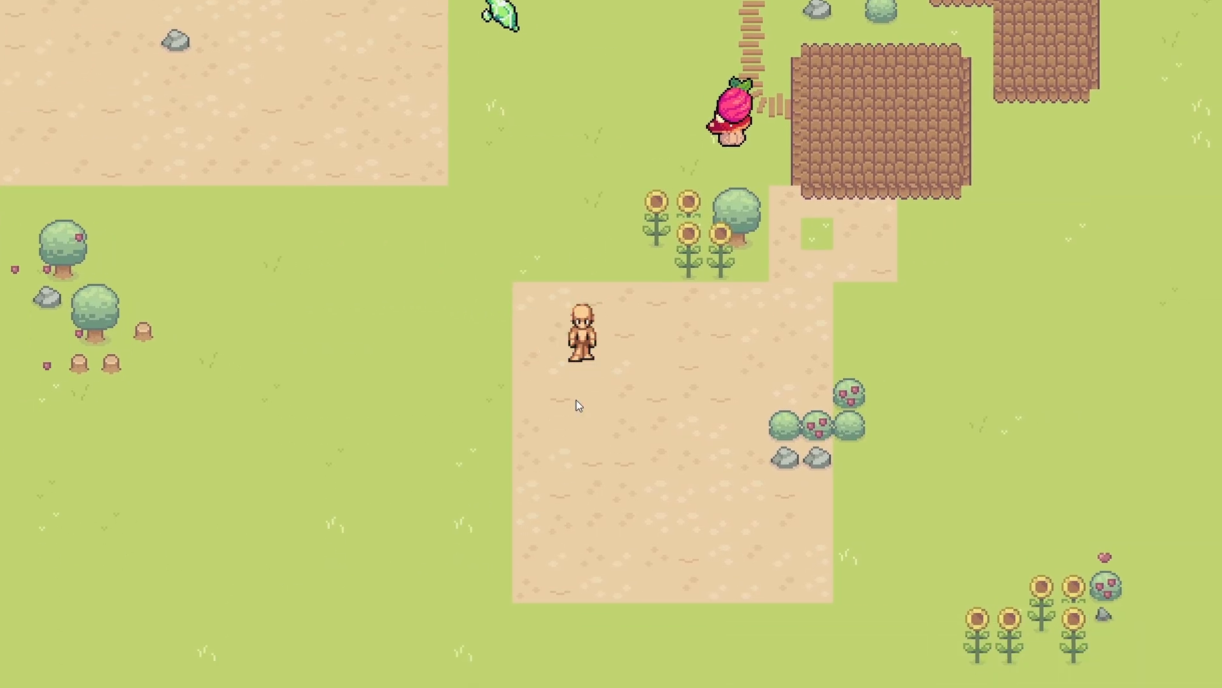
{"action": "mouse_move", "coordinate": [178, 57]}
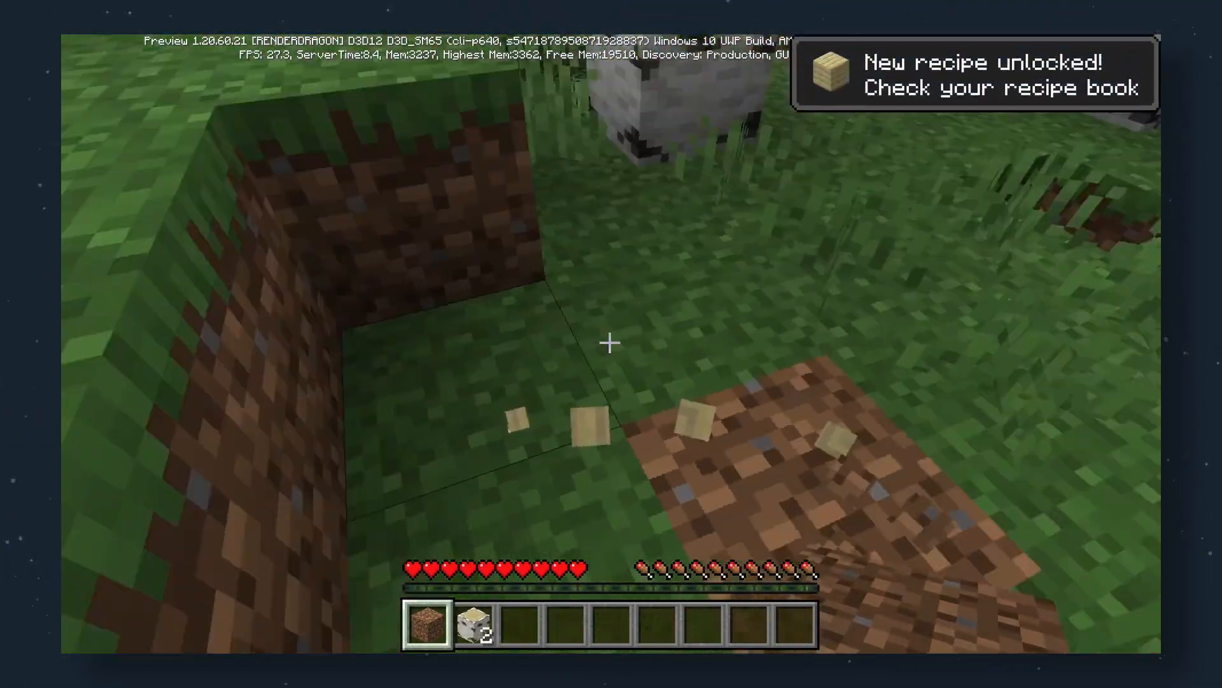
- Use the potion from the first slot and drop one mushroom via the slot popup menu
{"action": "key", "text": "e"}
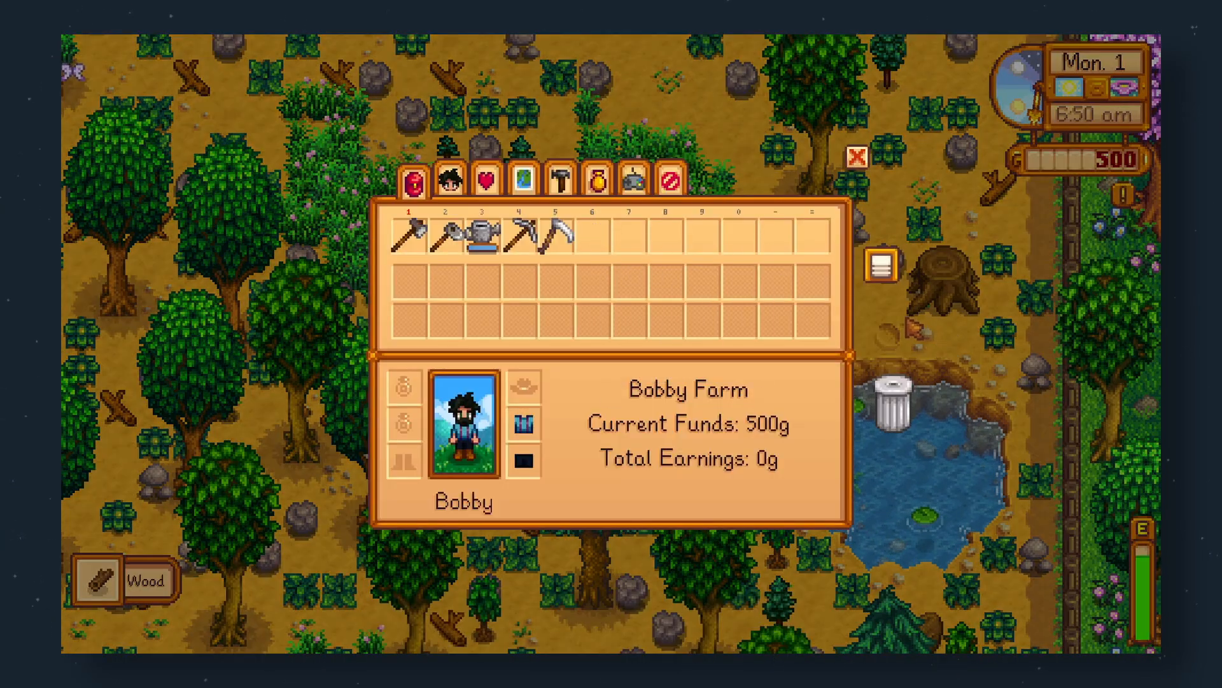
{"action": "key", "text": "Escape"}
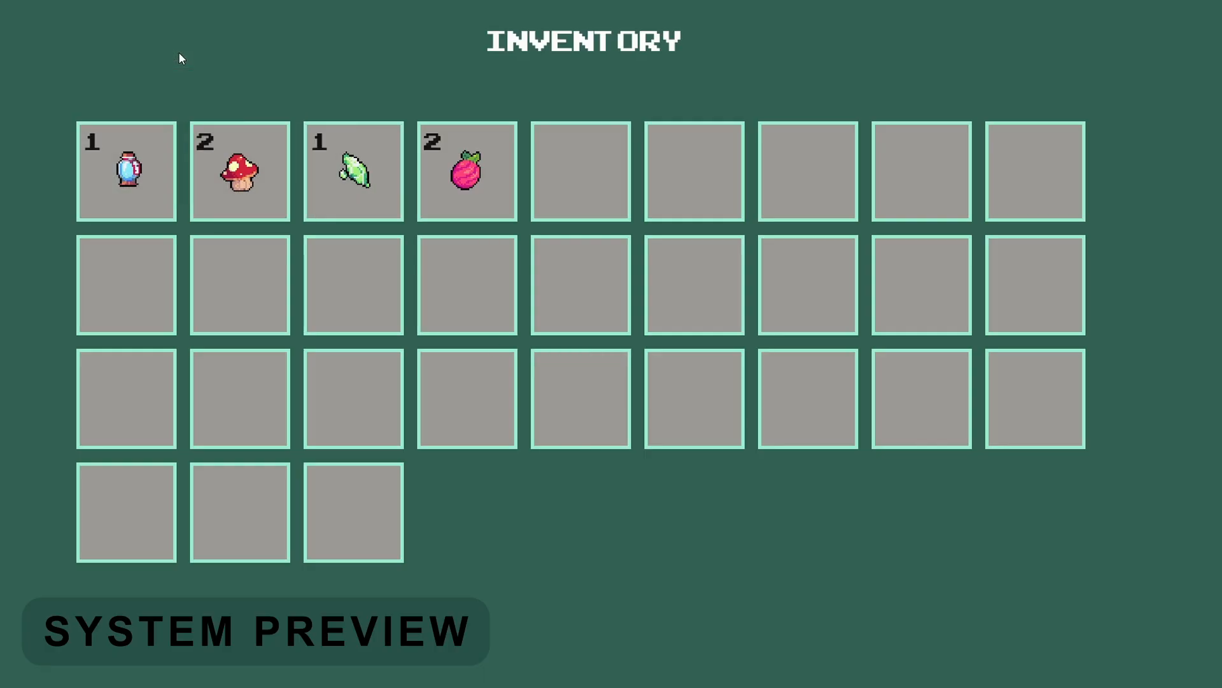
{"action": "left_click", "coordinate": [126, 171]}
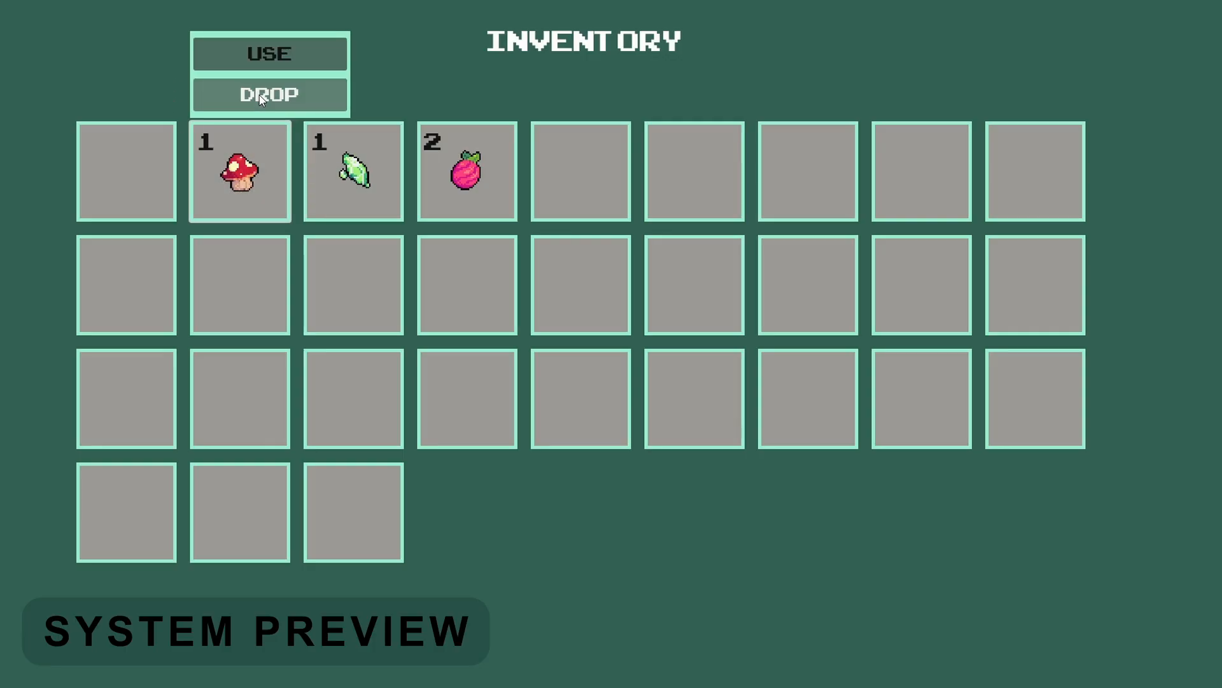
{"action": "left_click", "coordinate": [269, 94]}
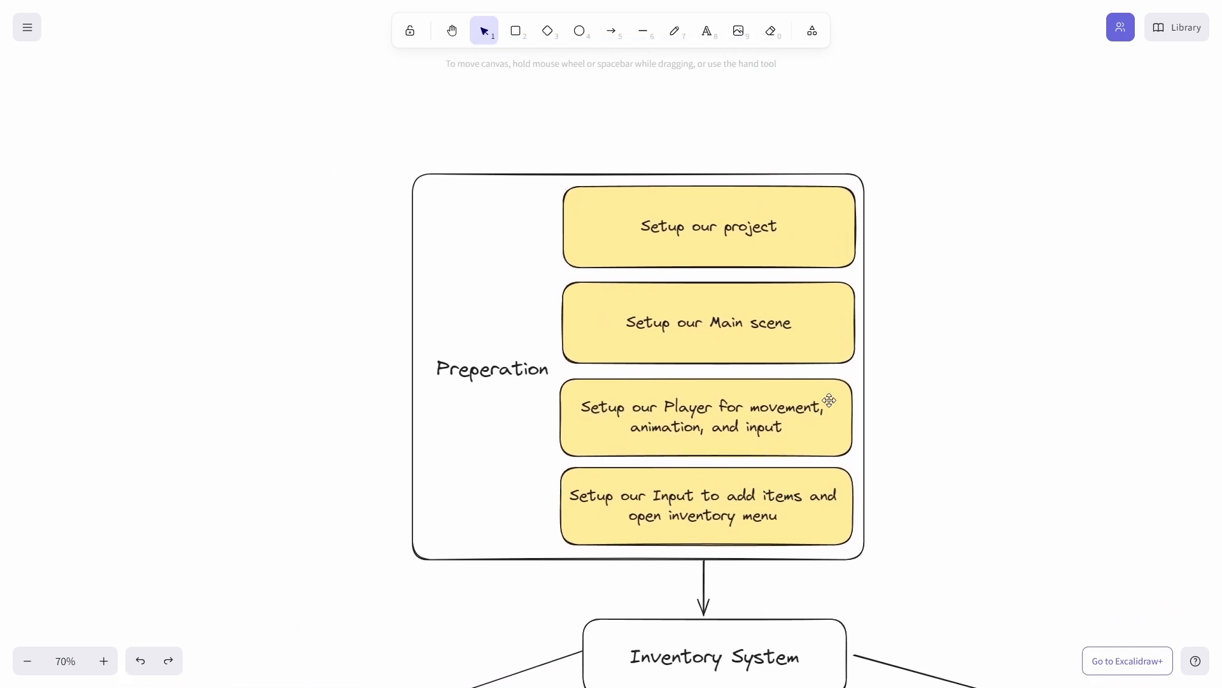
{"action": "mouse_move", "coordinate": [953, 508]}
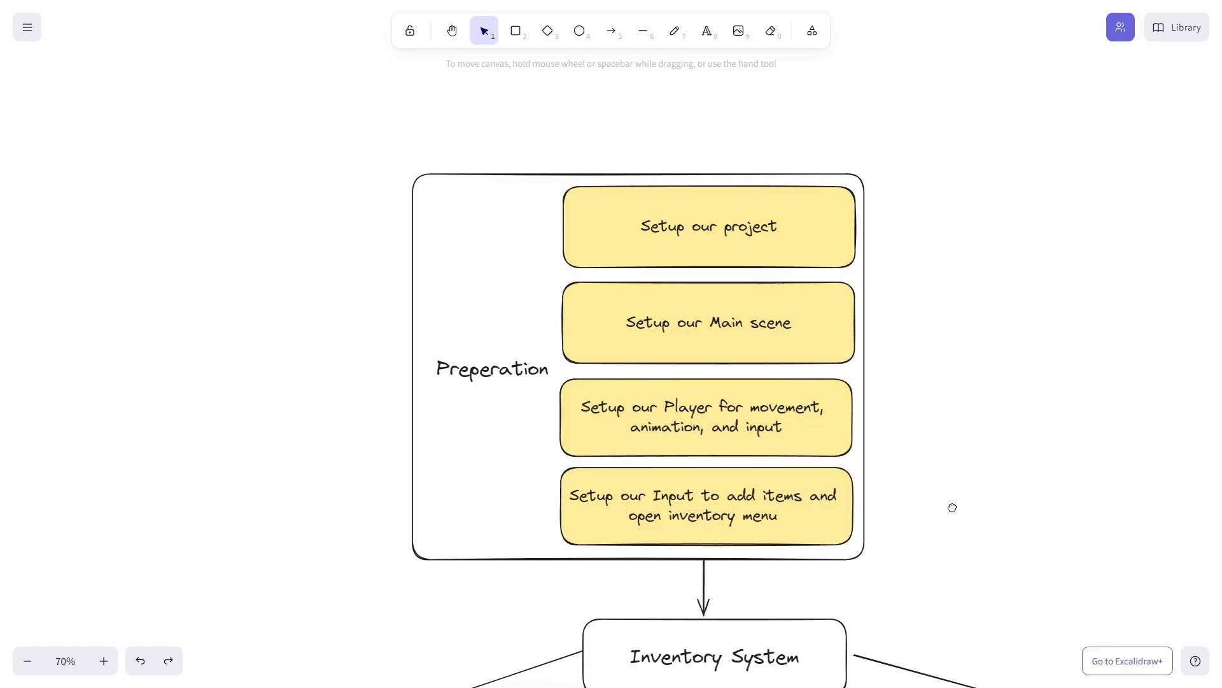
{"action": "scroll", "scroll_direction": "down", "scroll_amount": 3}
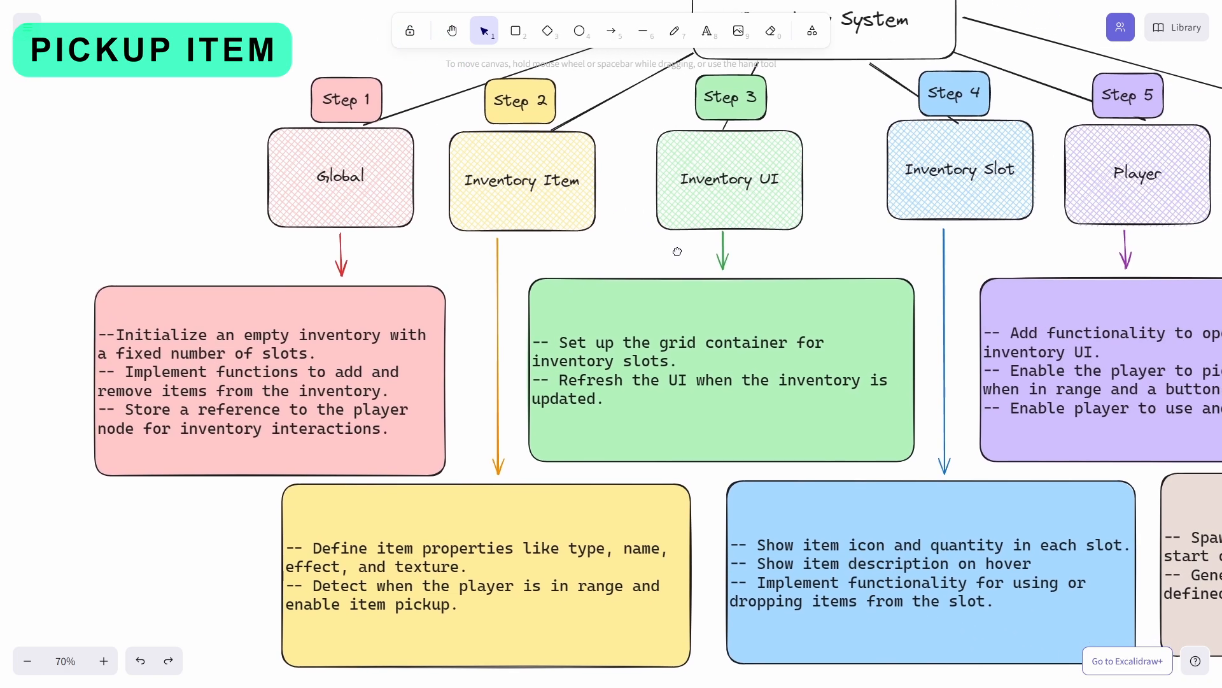
{"action": "mouse_move", "coordinate": [558, 185]}
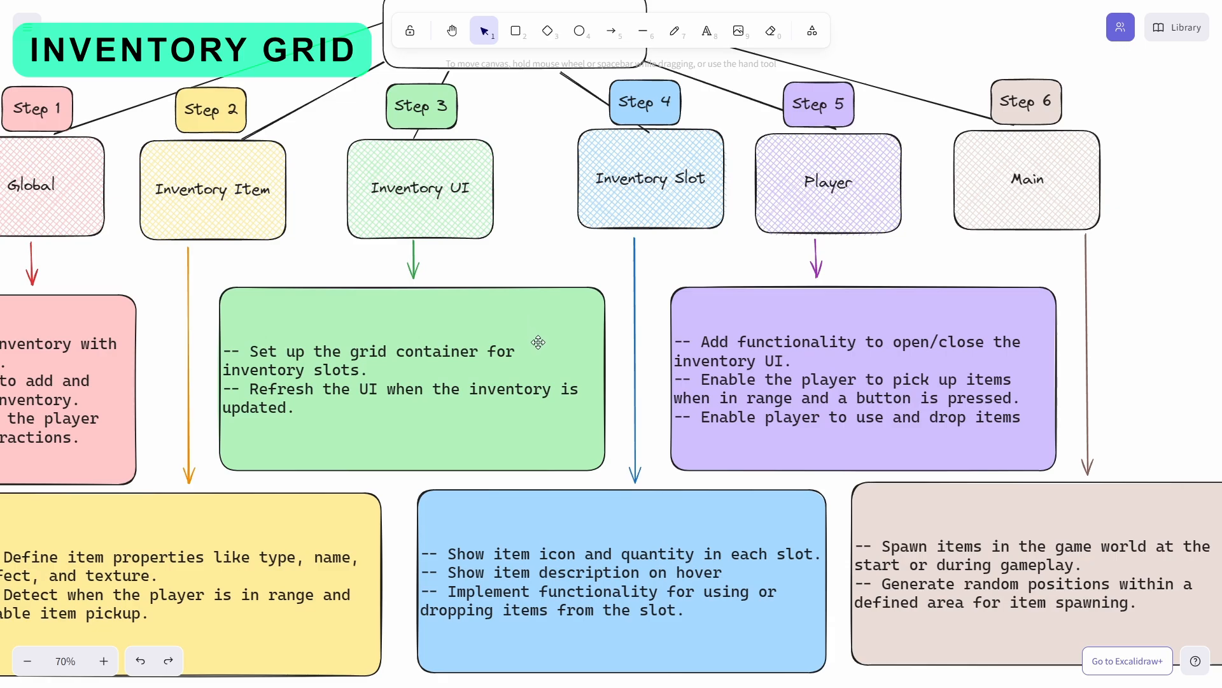
{"action": "mouse_move", "coordinate": [814, 301]}
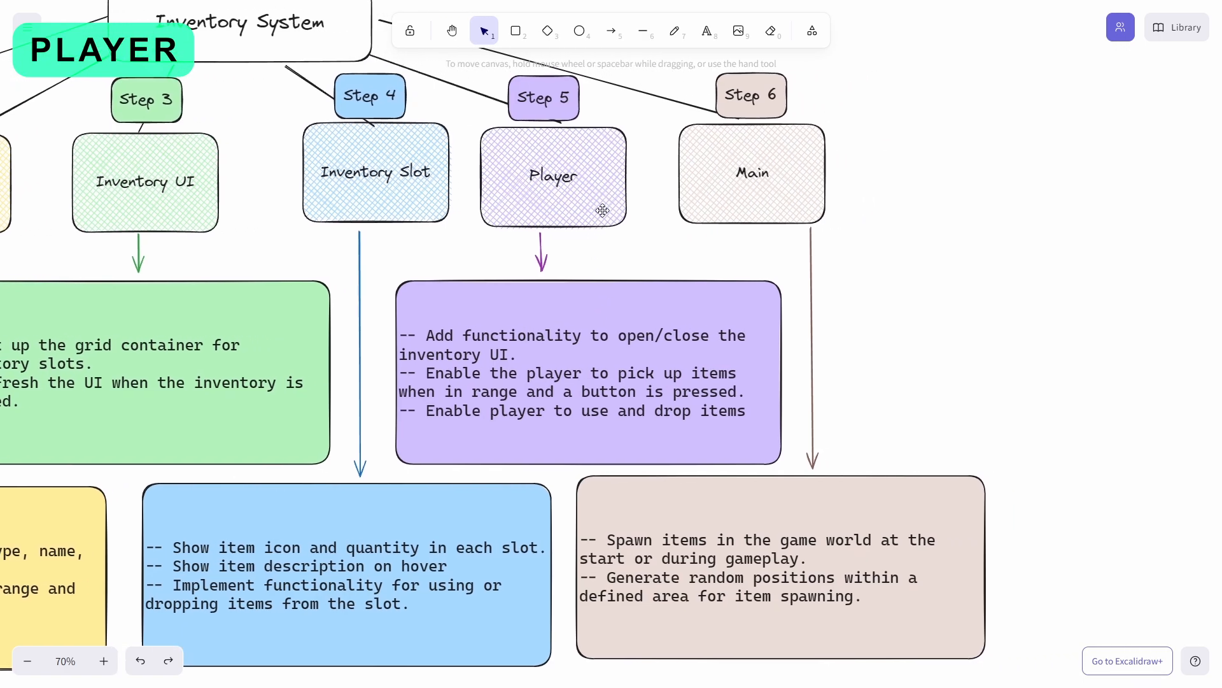
{"action": "mouse_move", "coordinate": [808, 163]}
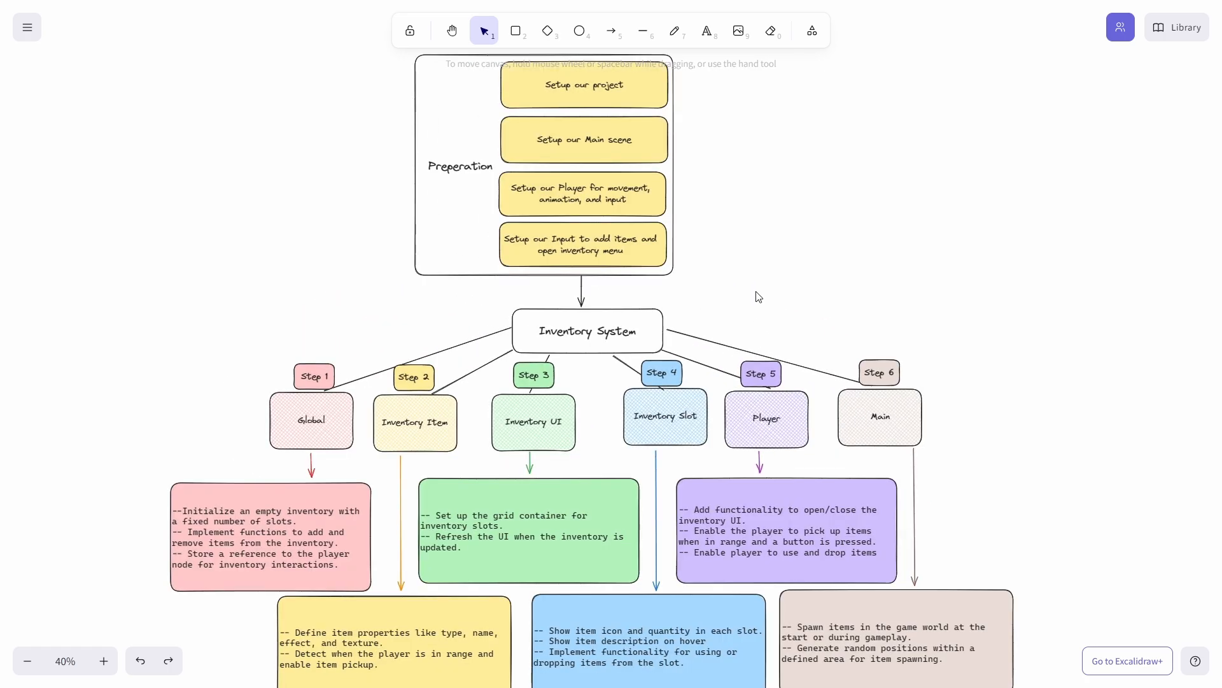
{"action": "scroll", "scroll_direction": "down", "scroll_amount": 3}
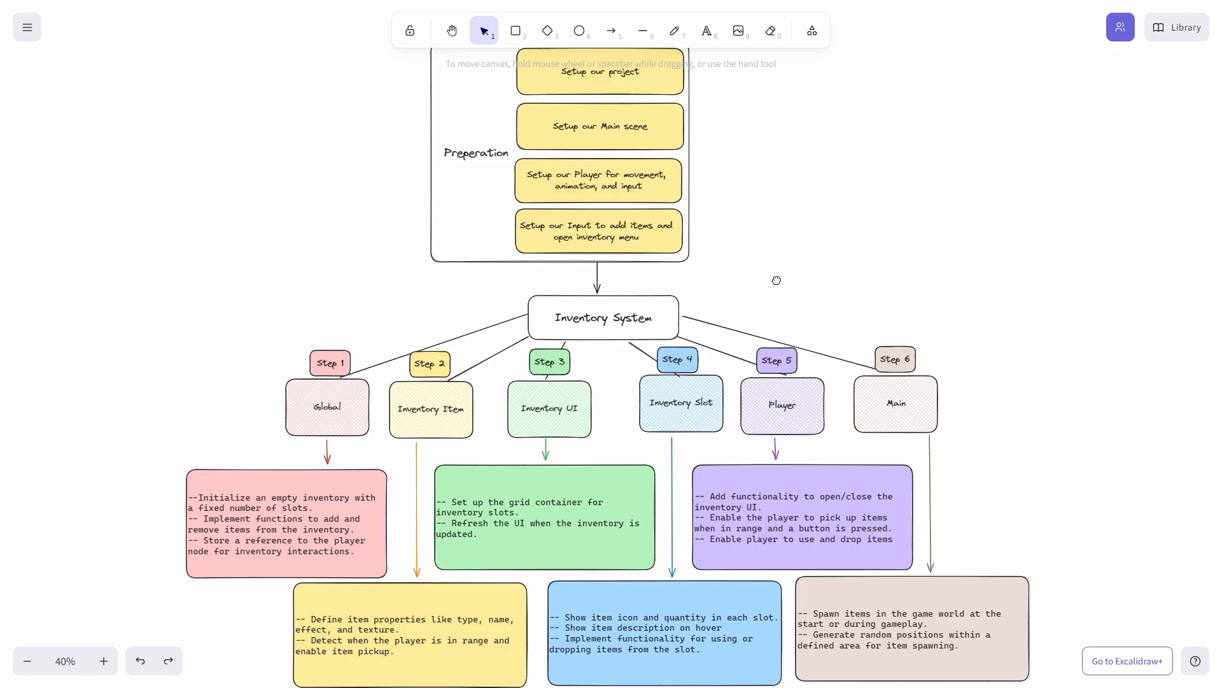
{"action": "mouse_move", "coordinate": [1053, 321]}
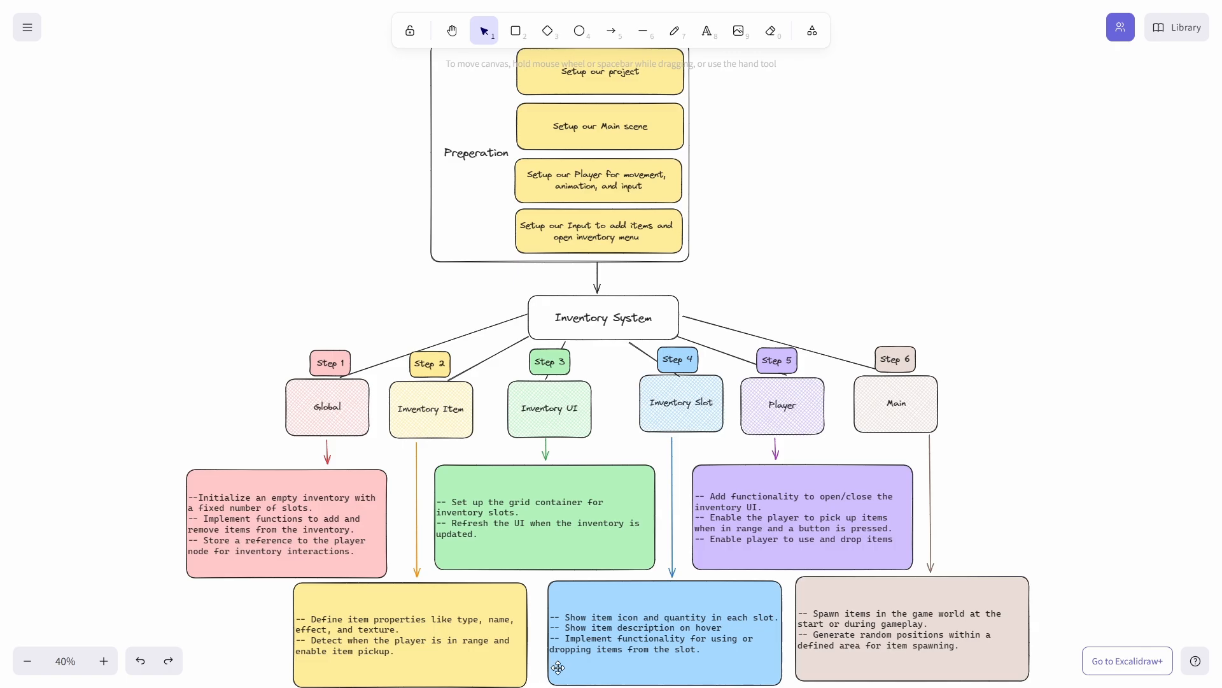
{"action": "mouse_move", "coordinate": [815, 550]}
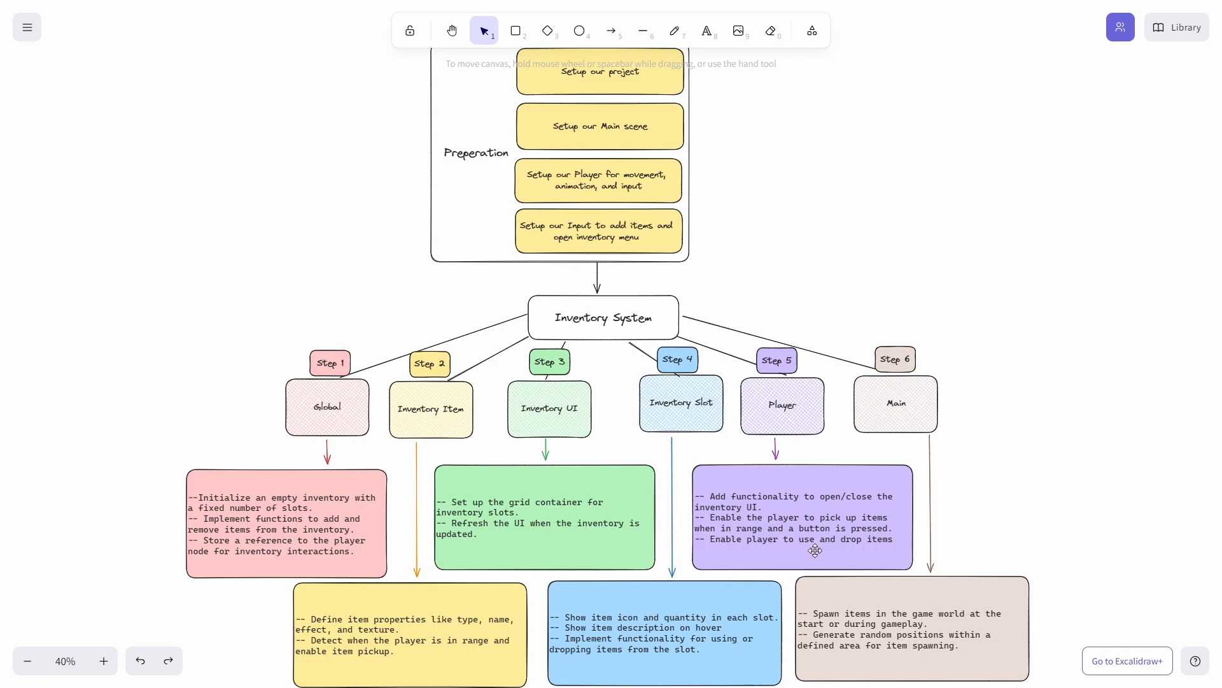